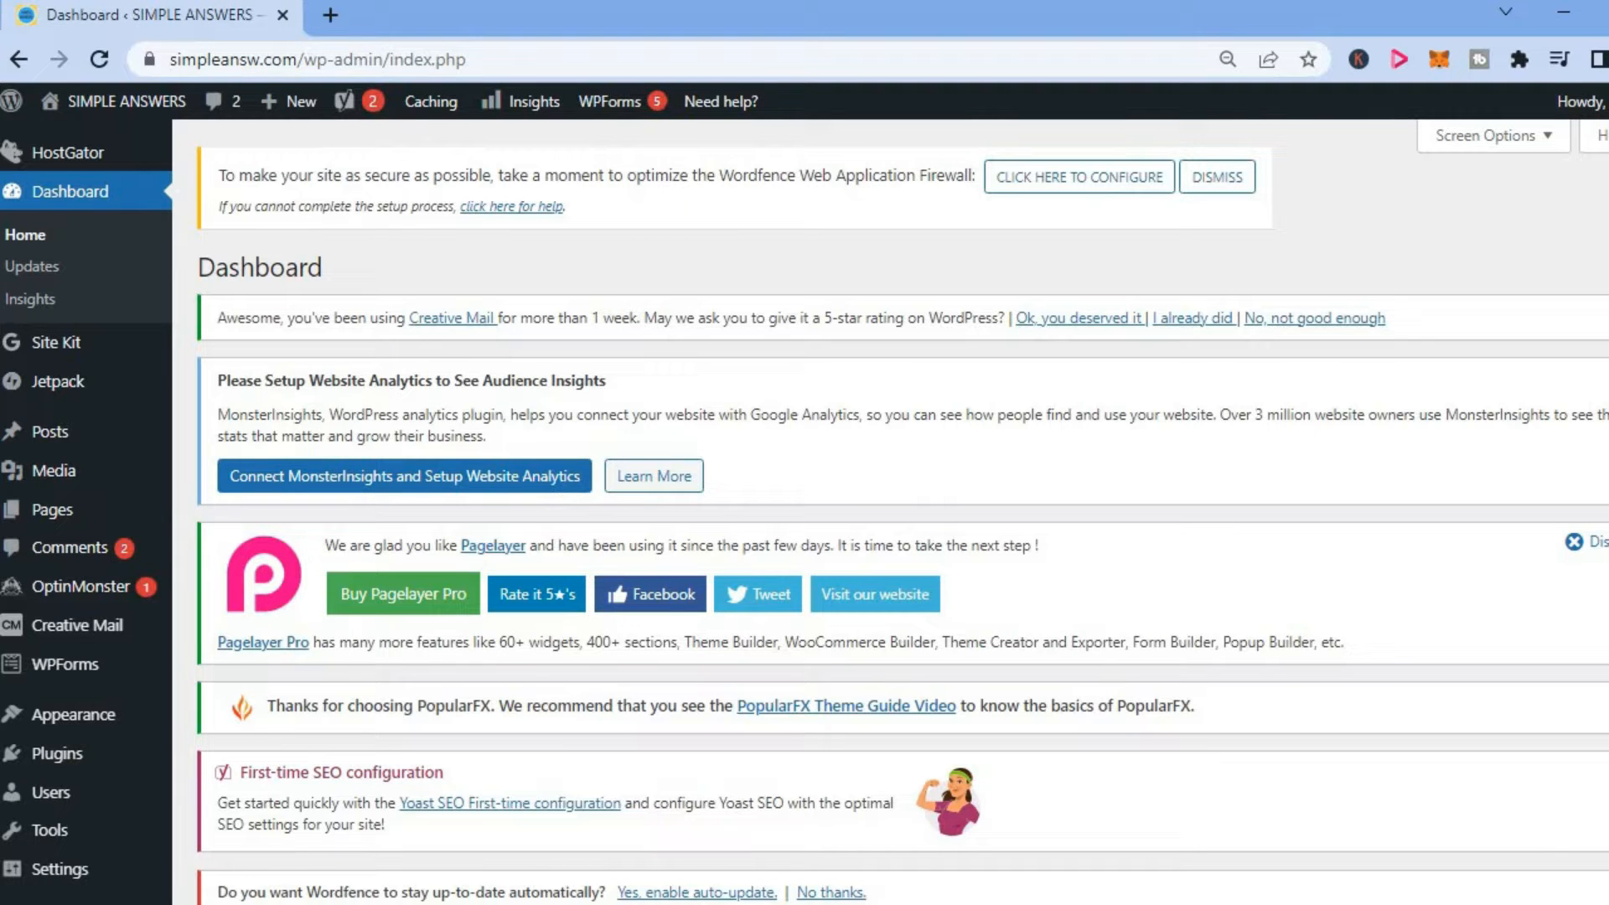
mouse_move(717, 567)
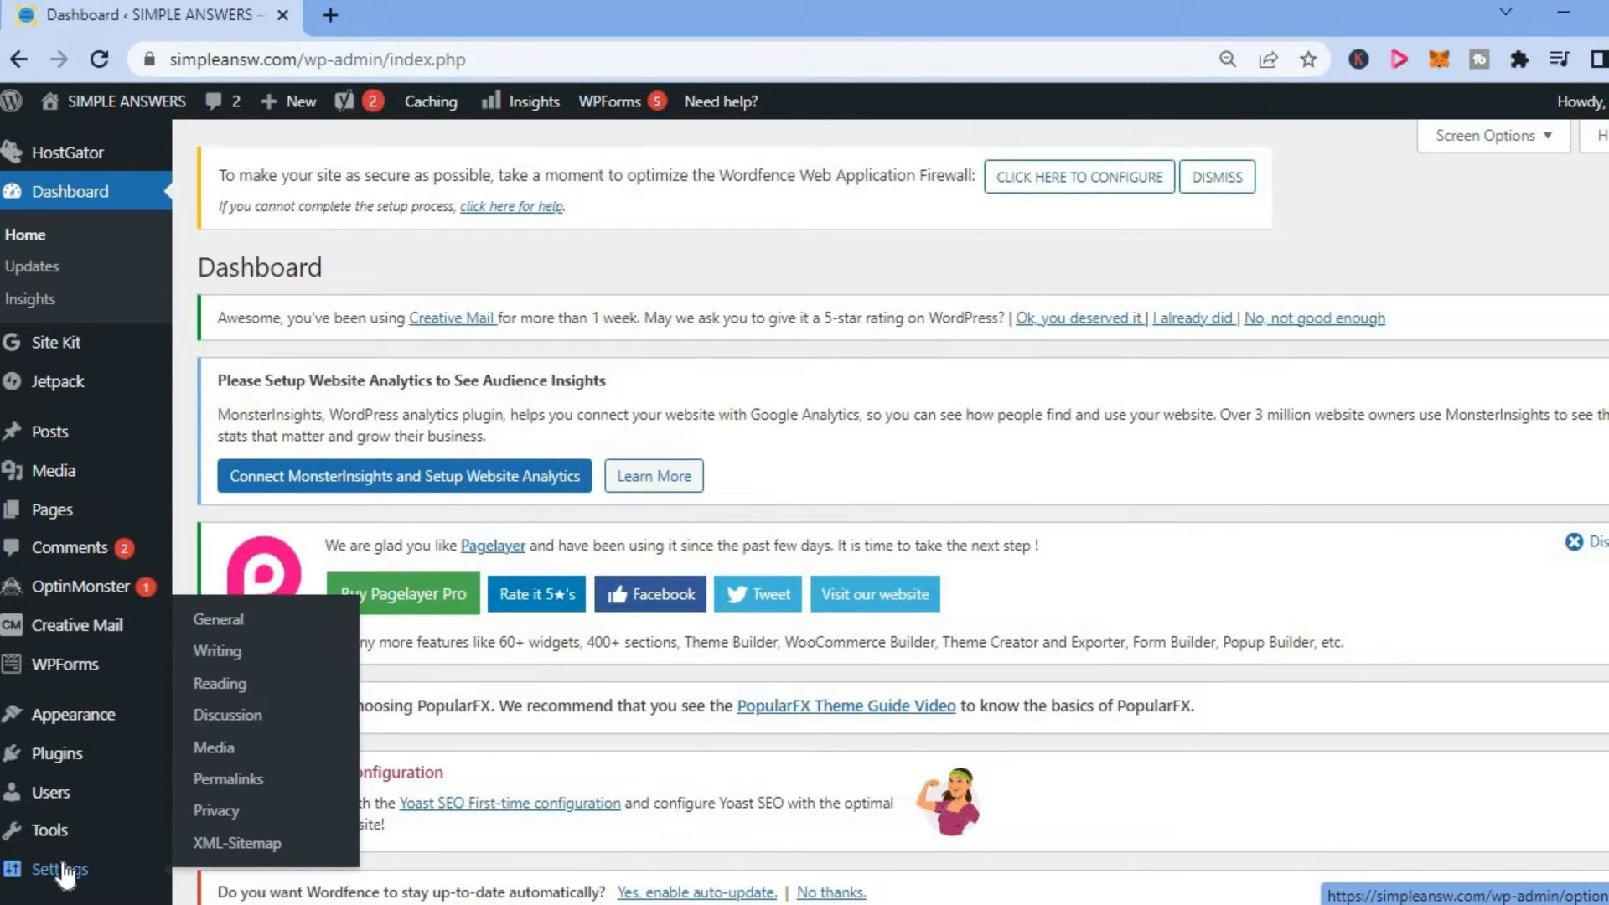
mouse_move(217, 618)
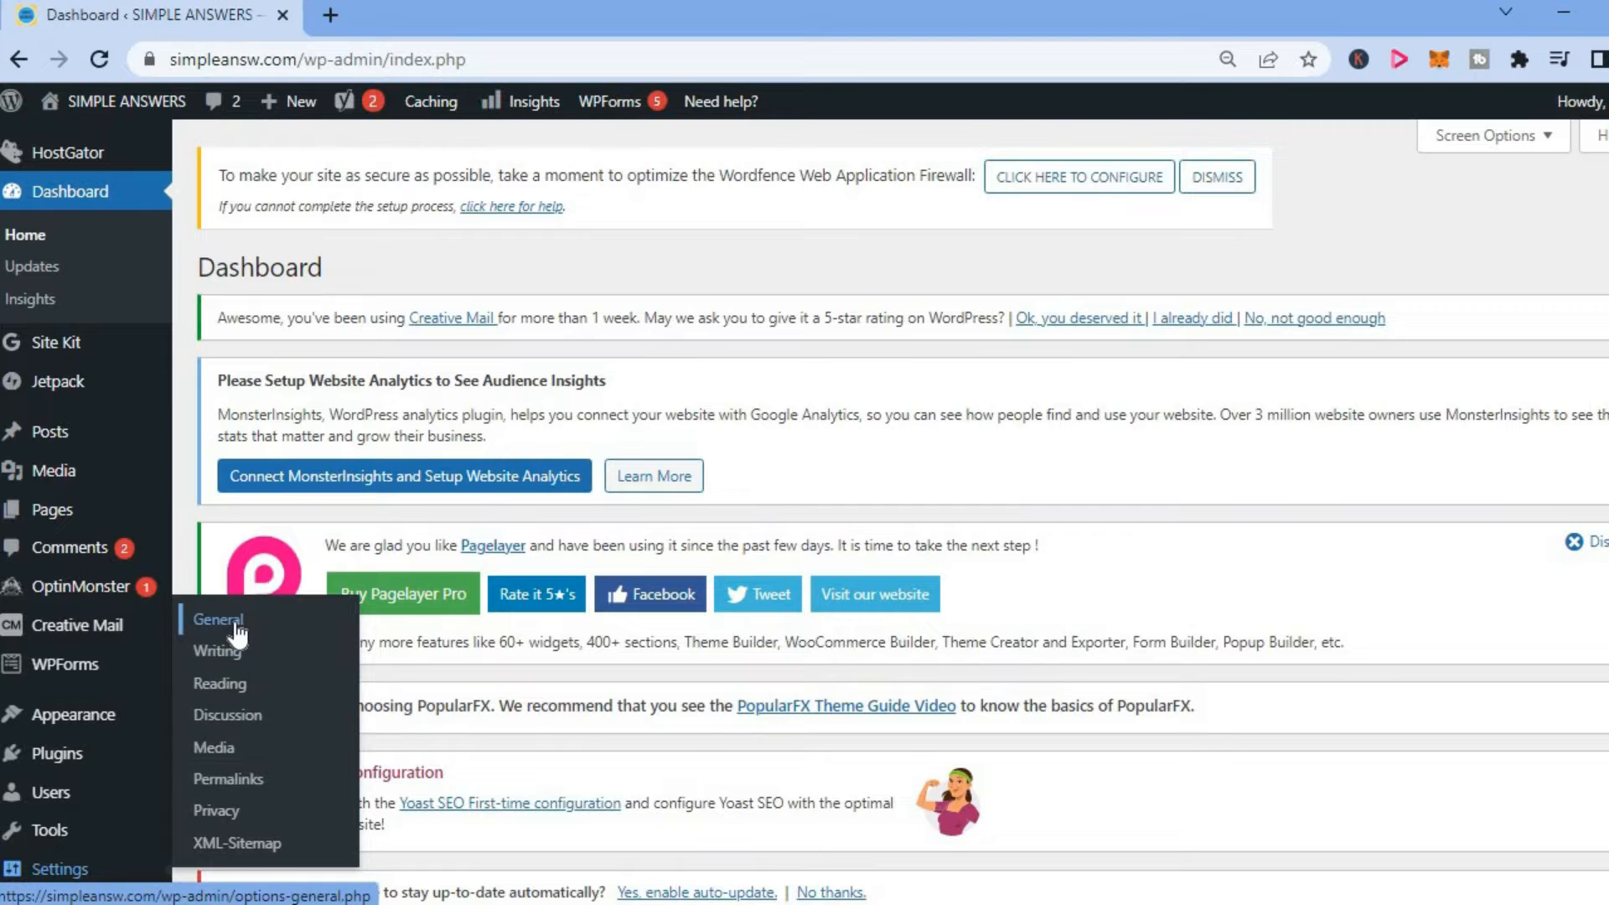
- Open Settings > General from the WordPress admin sidebar
left_click(217, 618)
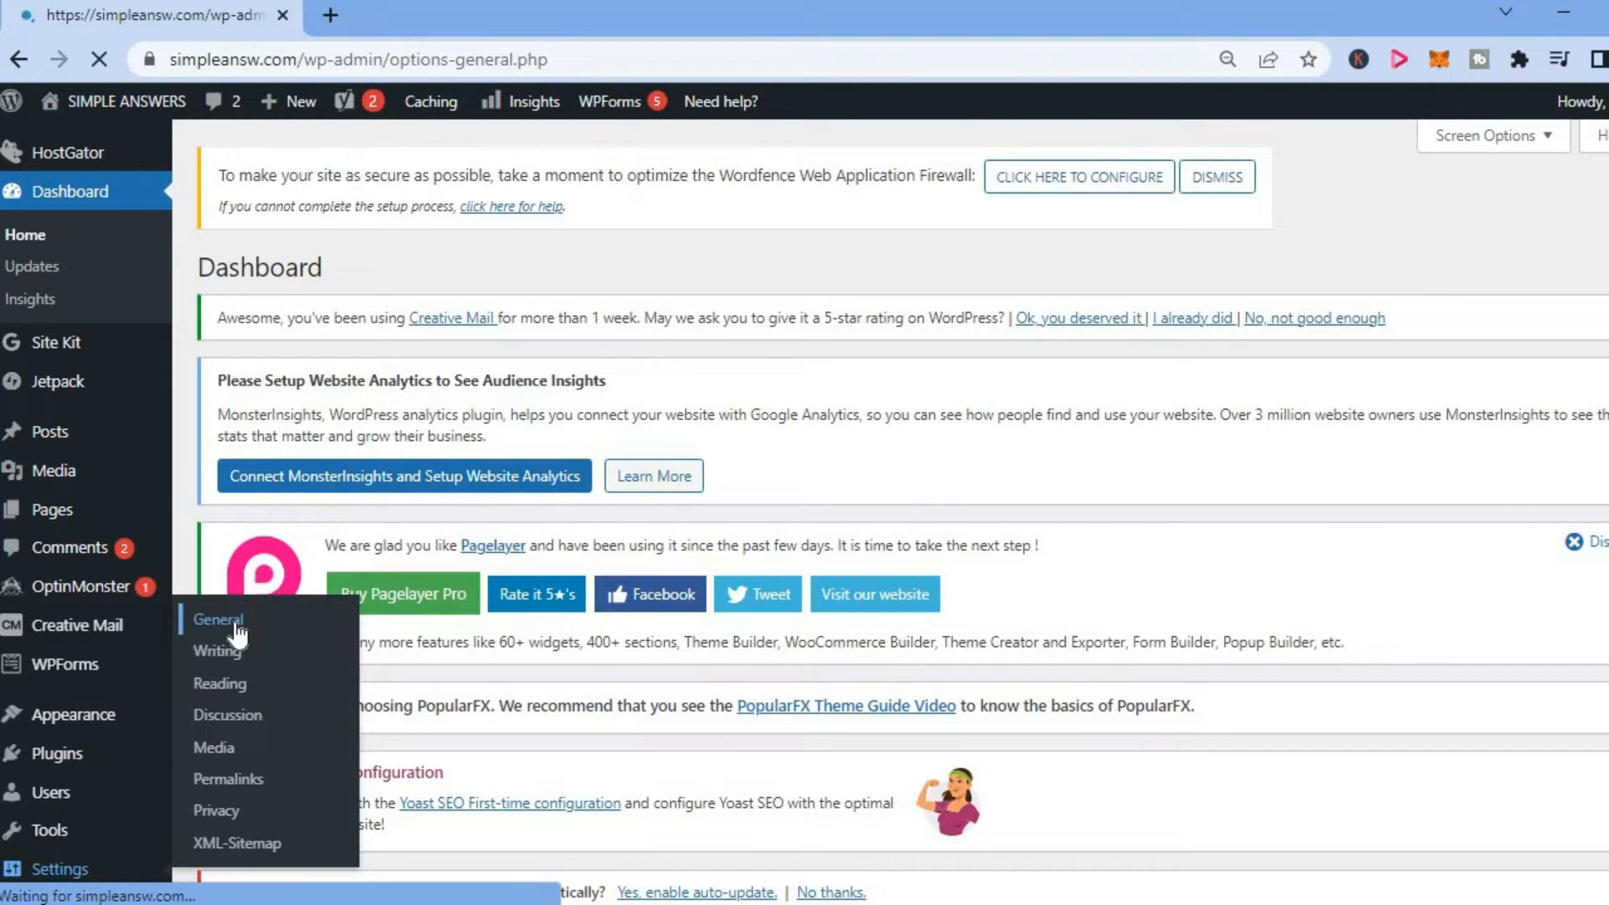
- Change the Tagline from "Simple answers to hard questions" to "Simple answers"
left_click(217, 619)
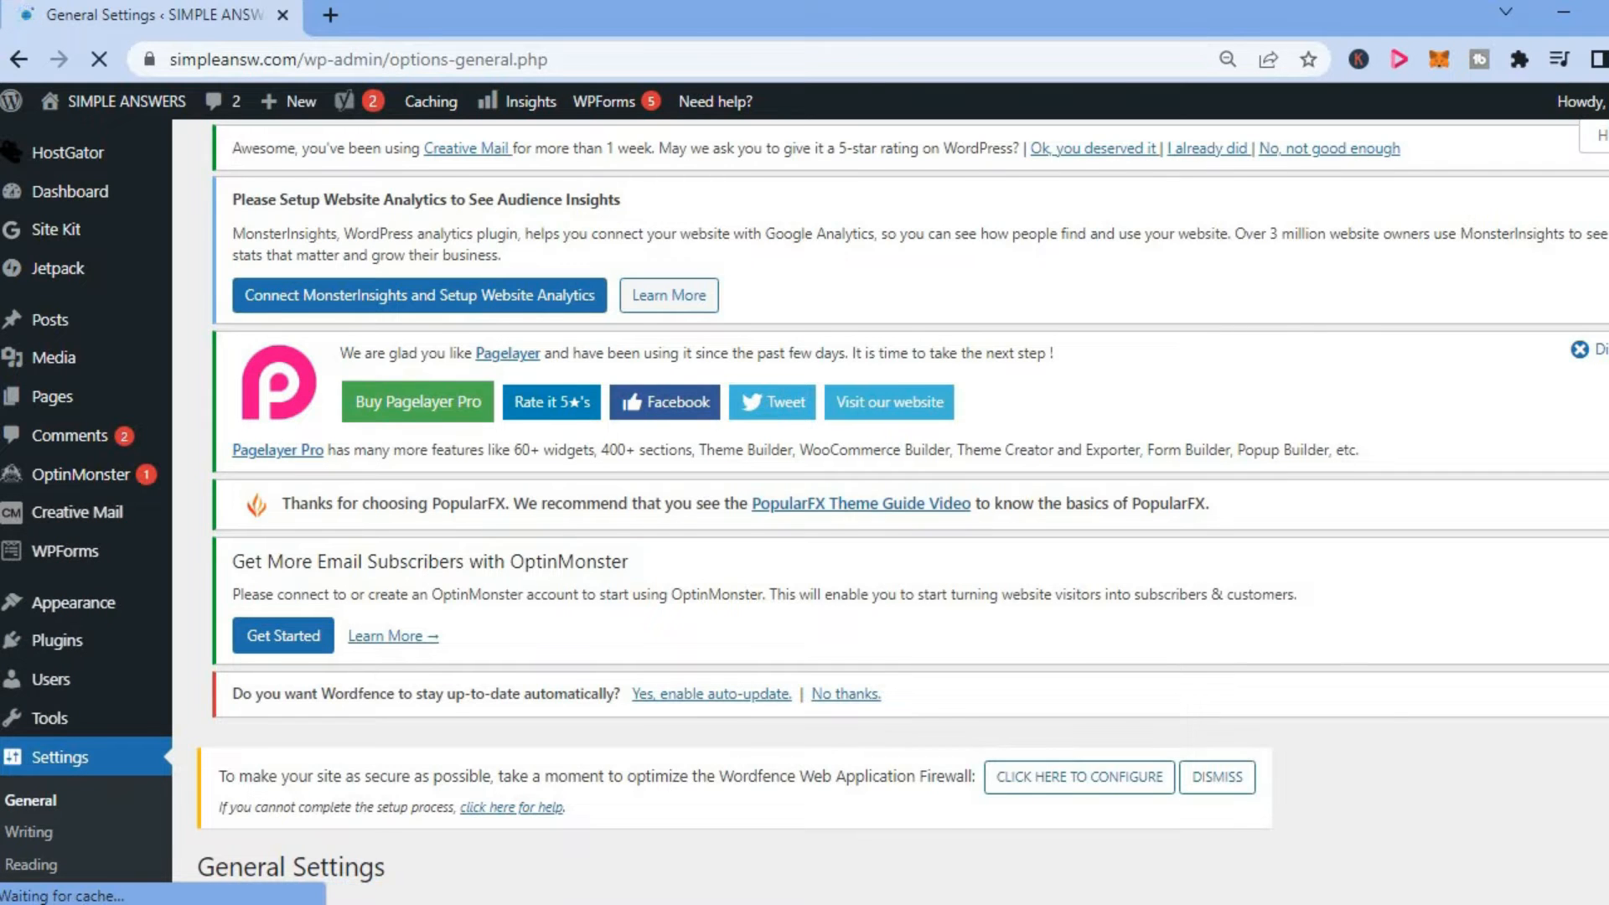
scroll("down", 3)
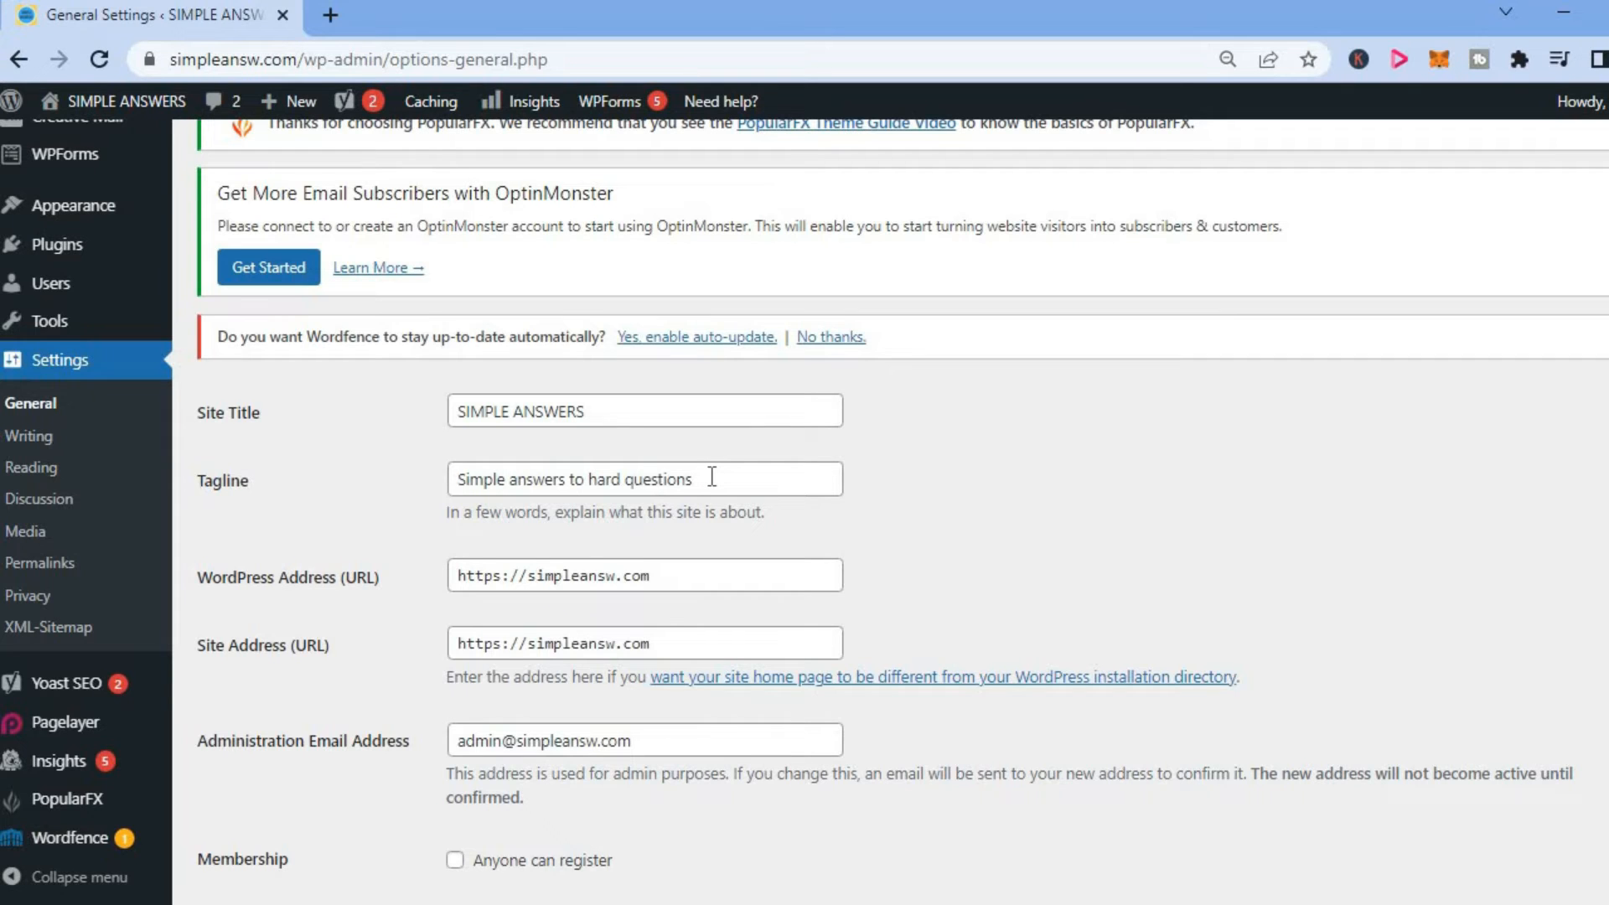
left_click(644, 478)
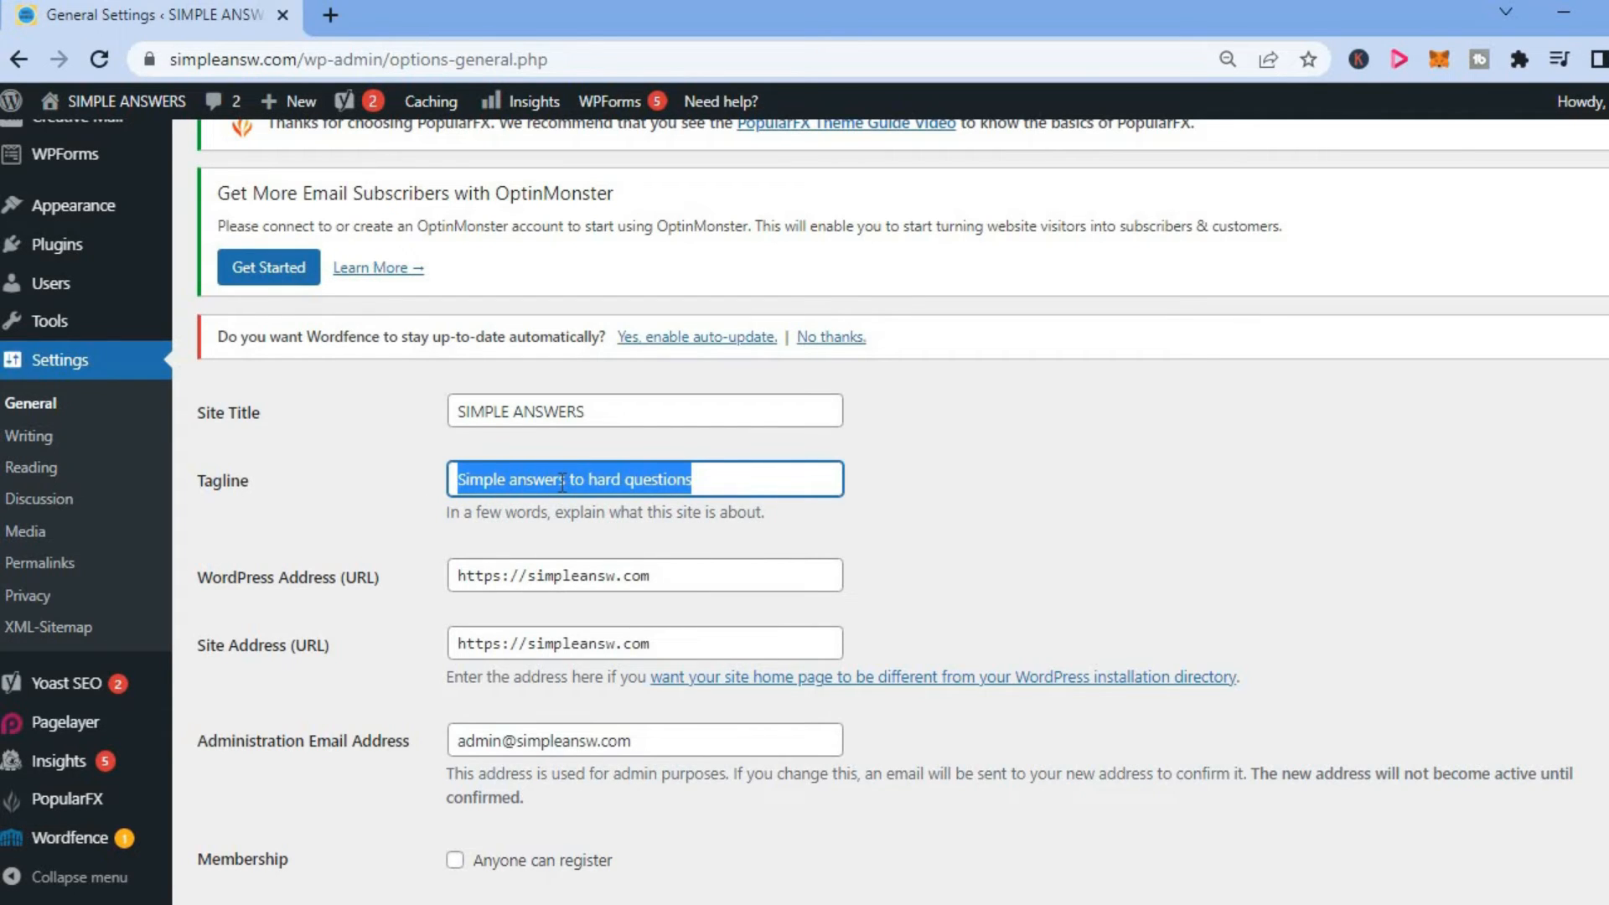
left_click(687, 479)
type("Simple answers")
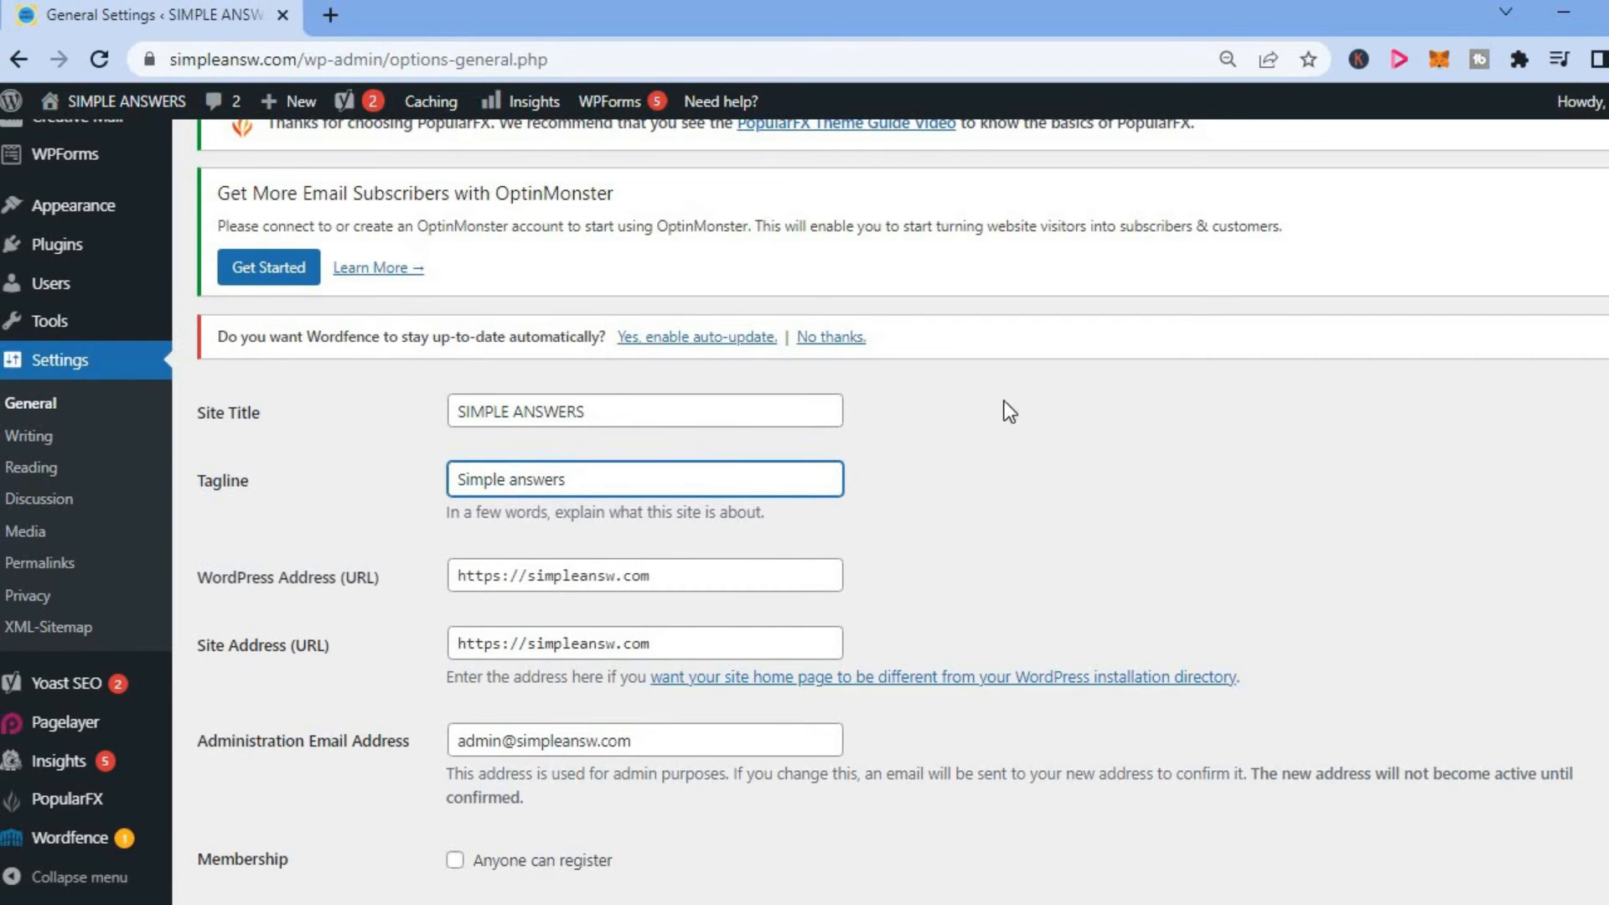
scroll("down", 3)
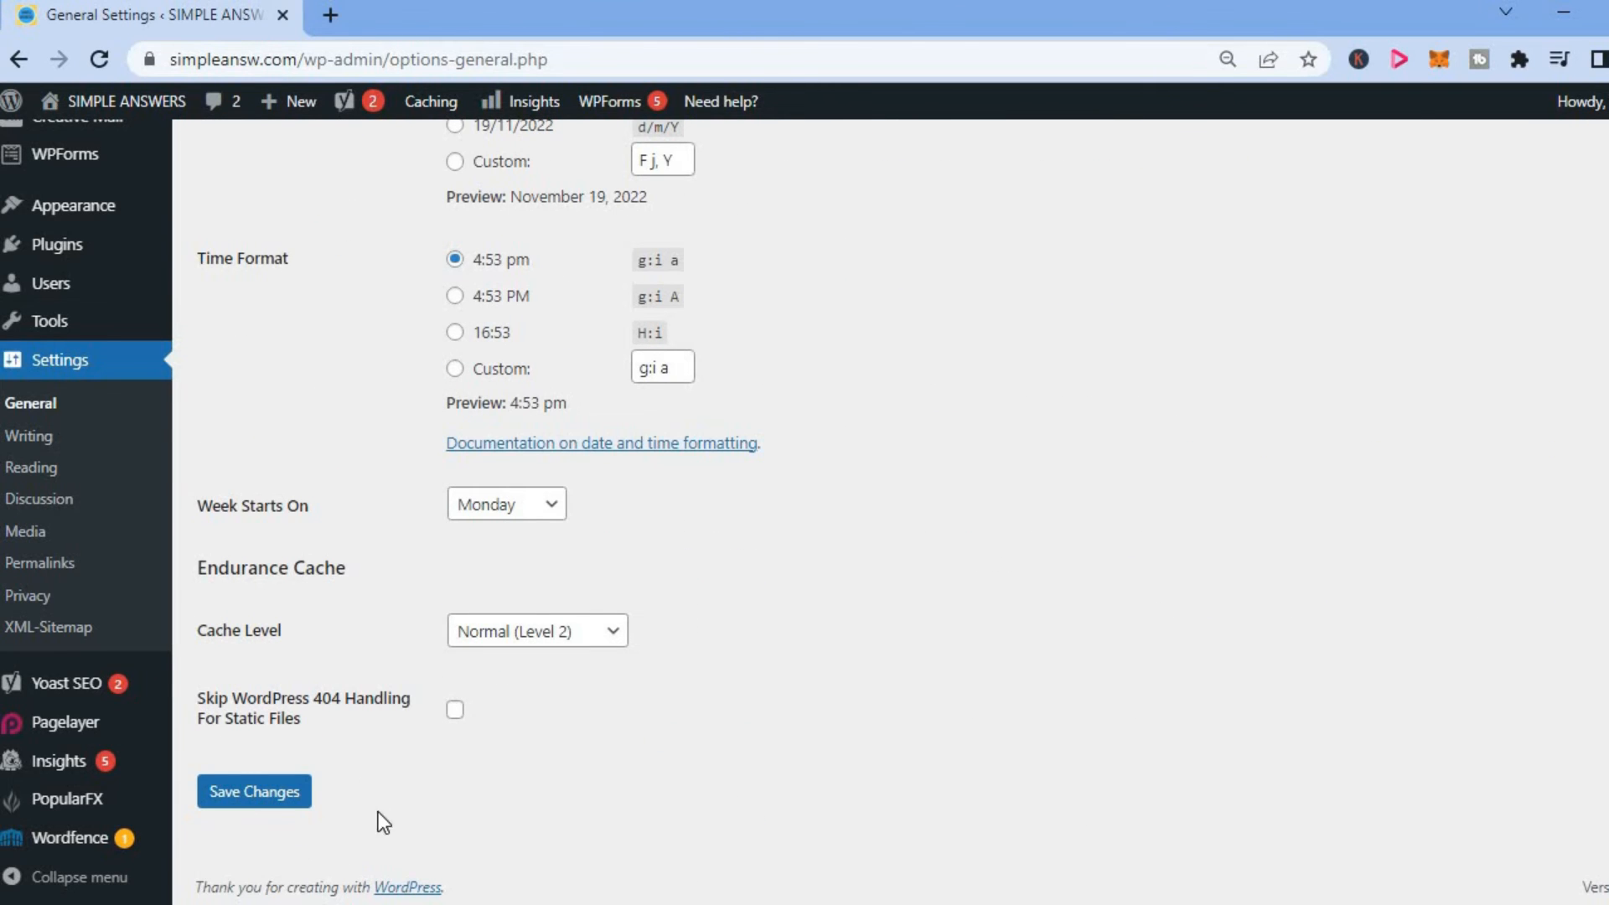
- Save Changes on General Settings to store the shortened tagline
left_click(253, 791)
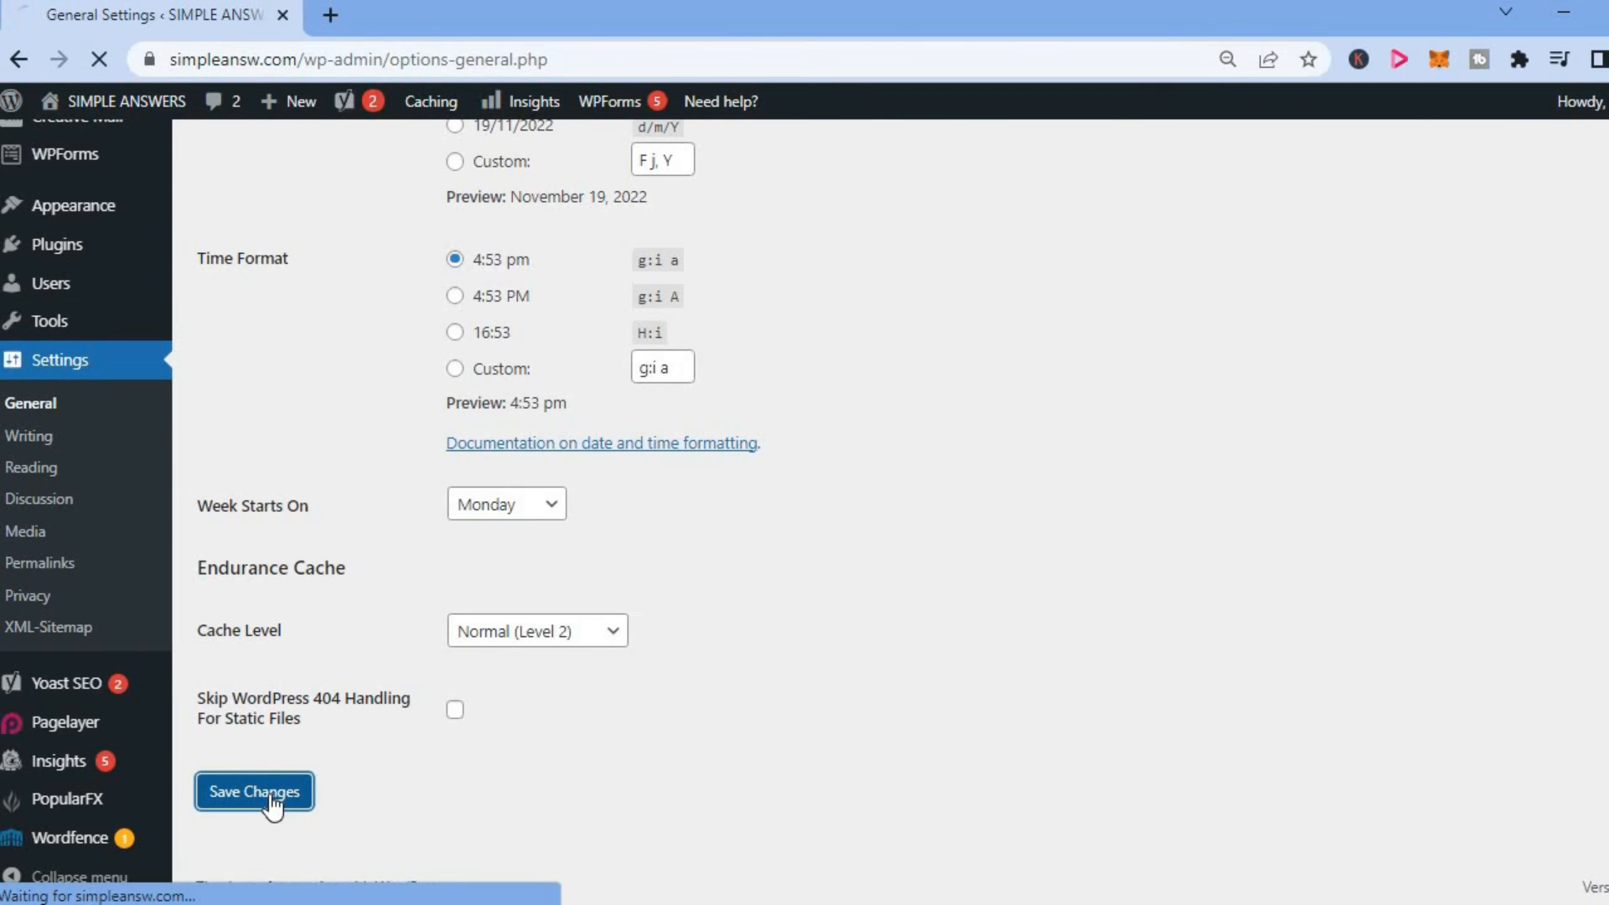
left_click(253, 791)
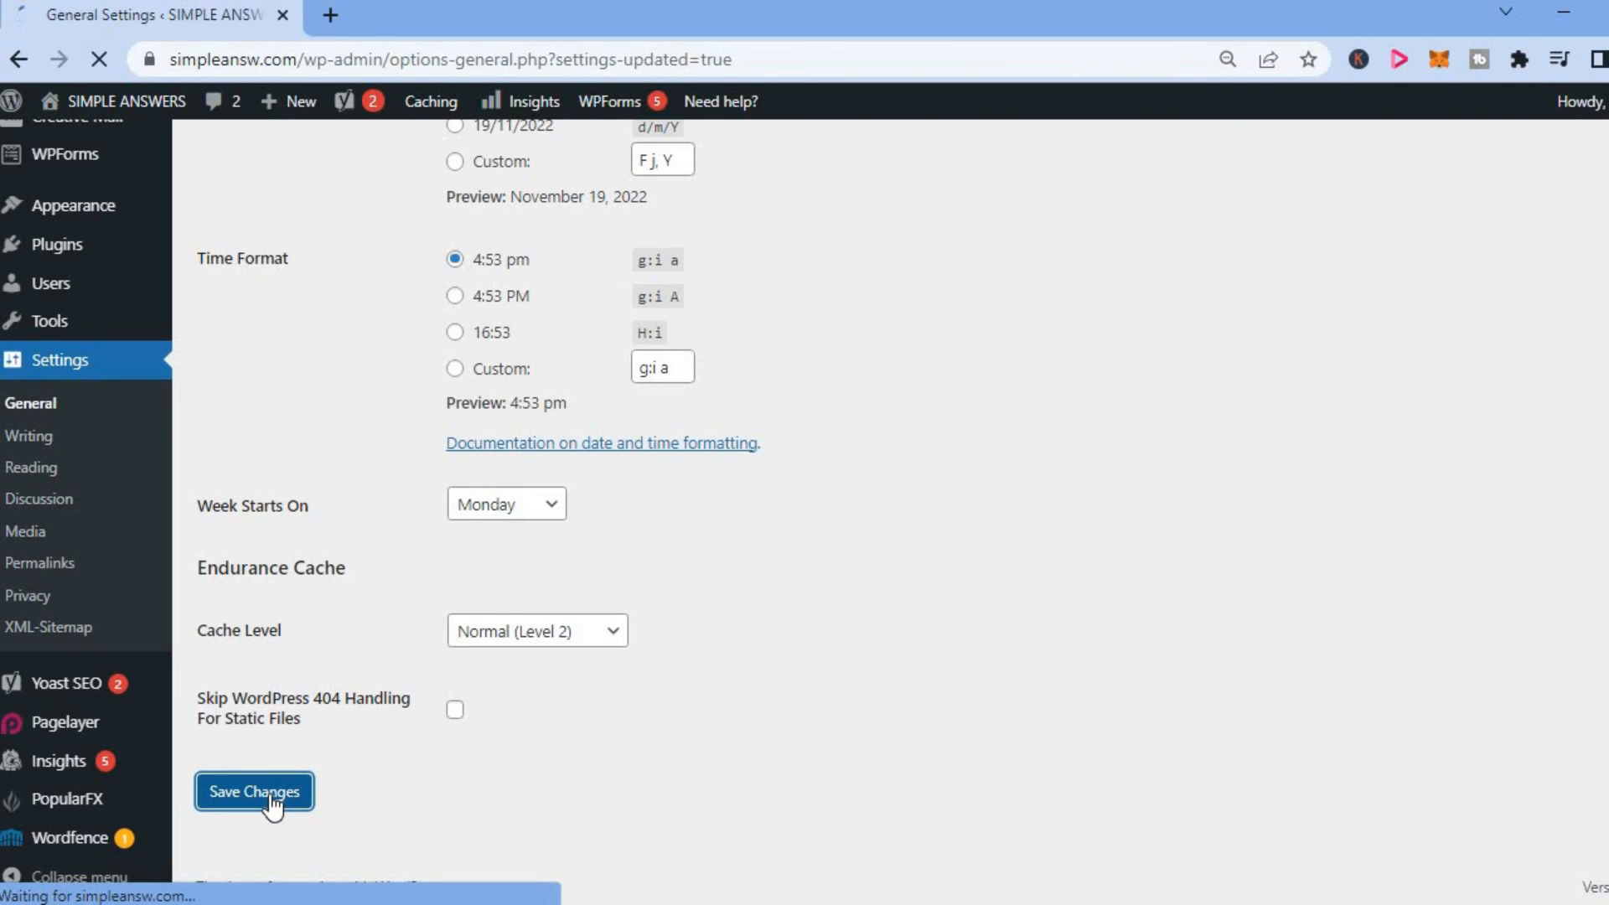
left_click(253, 791)
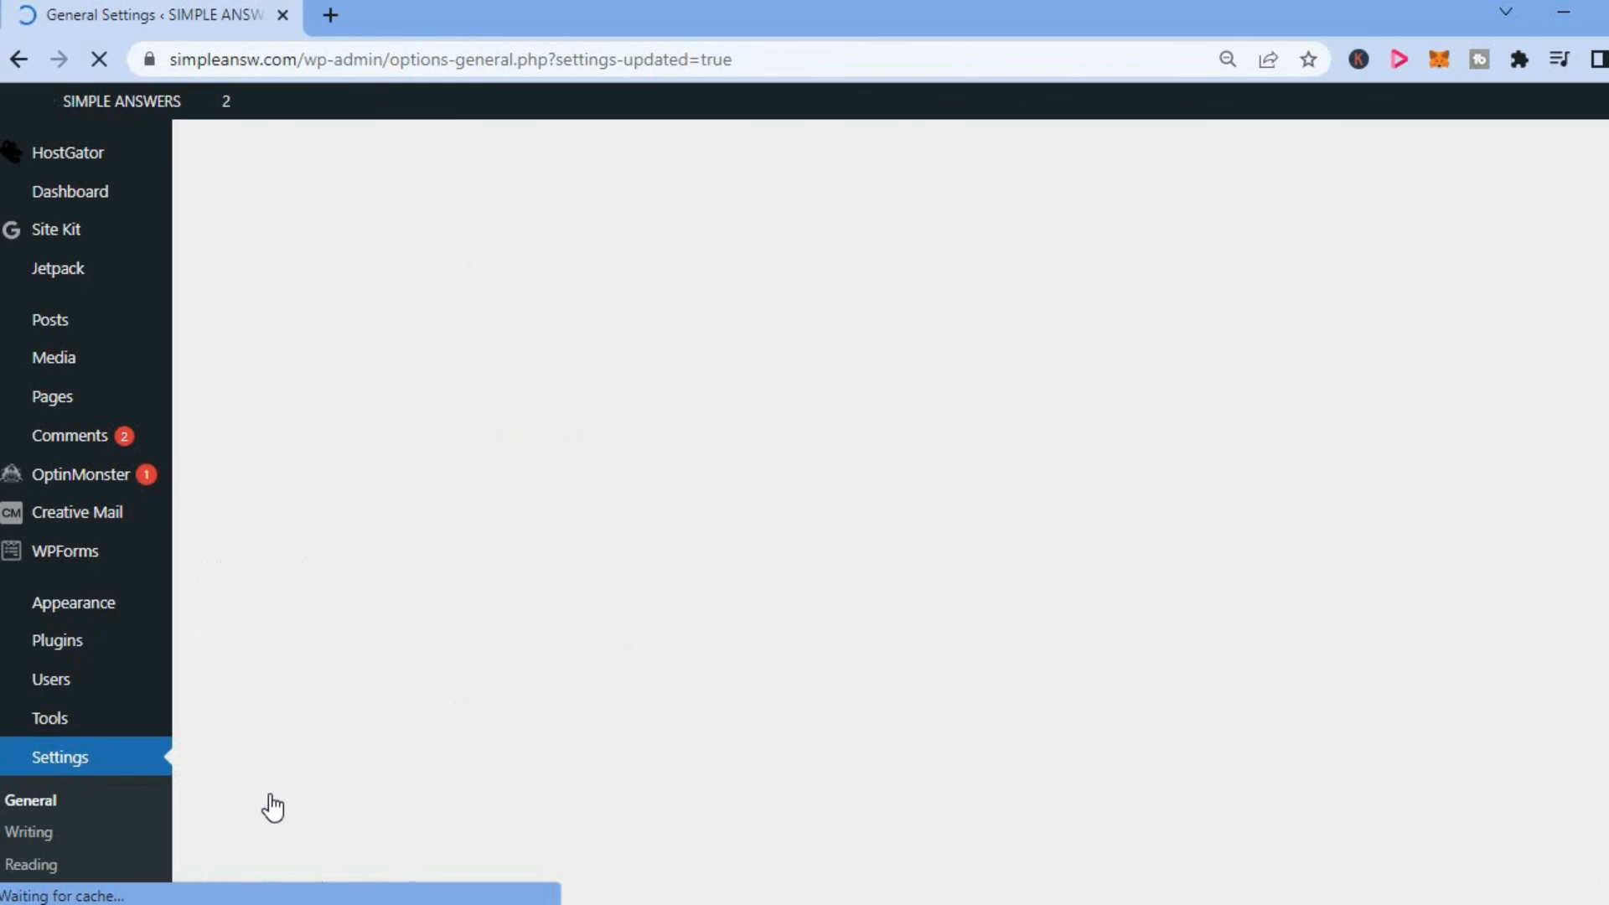